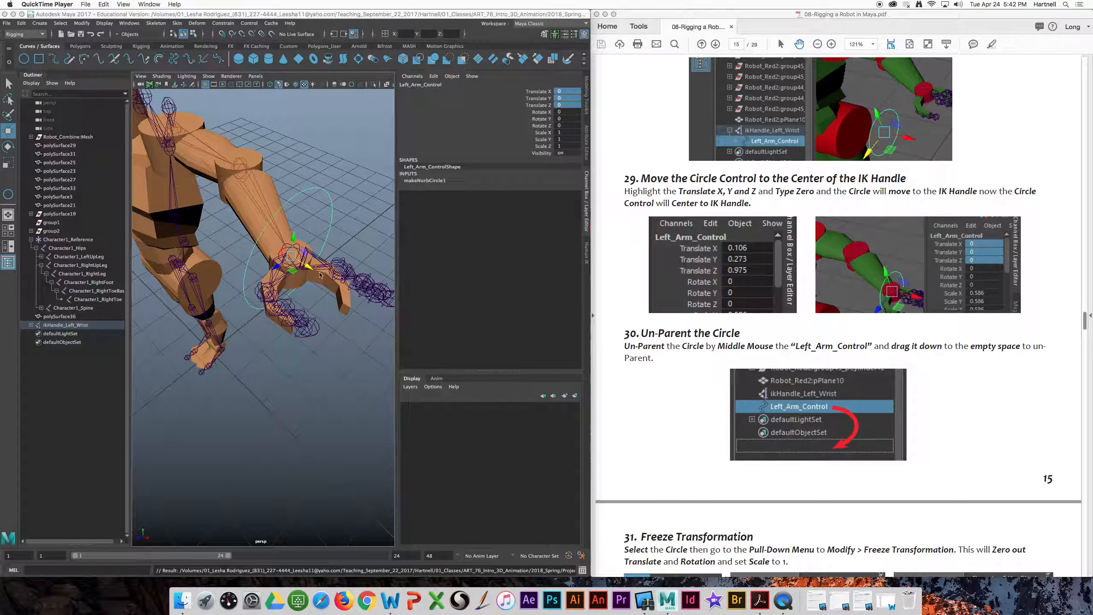
pyautogui.moveTo(77, 334)
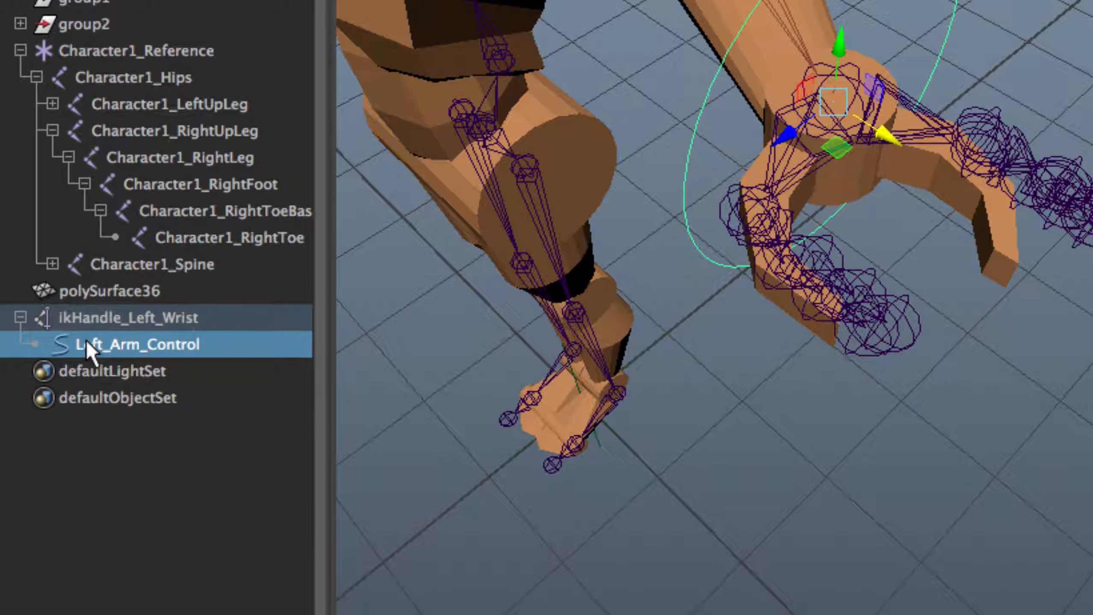
pyautogui.moveTo(98, 349)
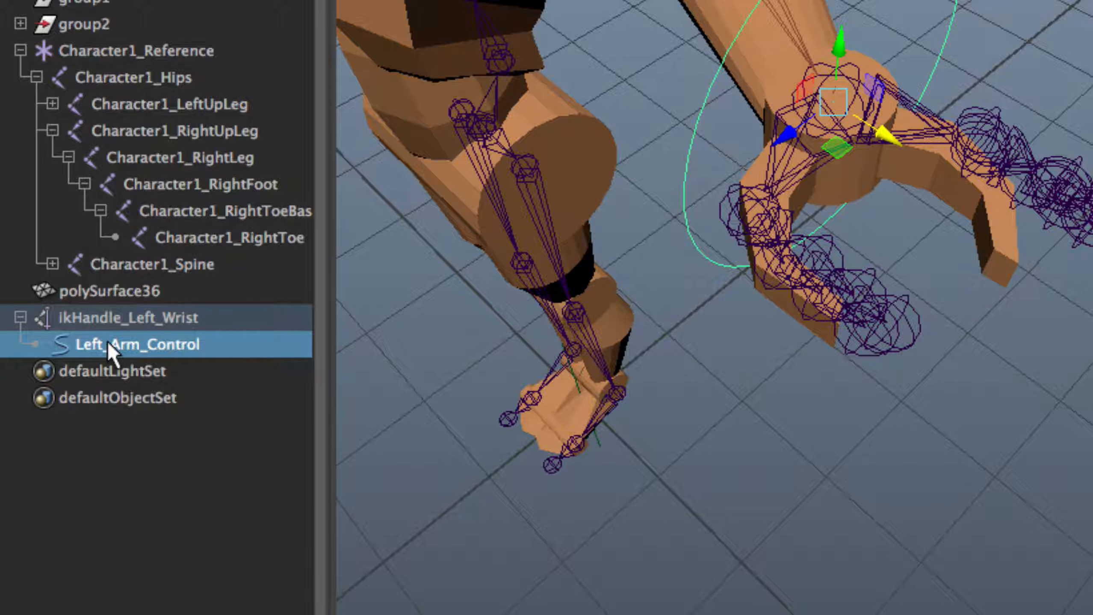
# Step: Unparent Left_Arm_Control from ikHandle_Left_Wrist in the Outliner so it sits at top level
pyautogui.doubleClick(137, 344)
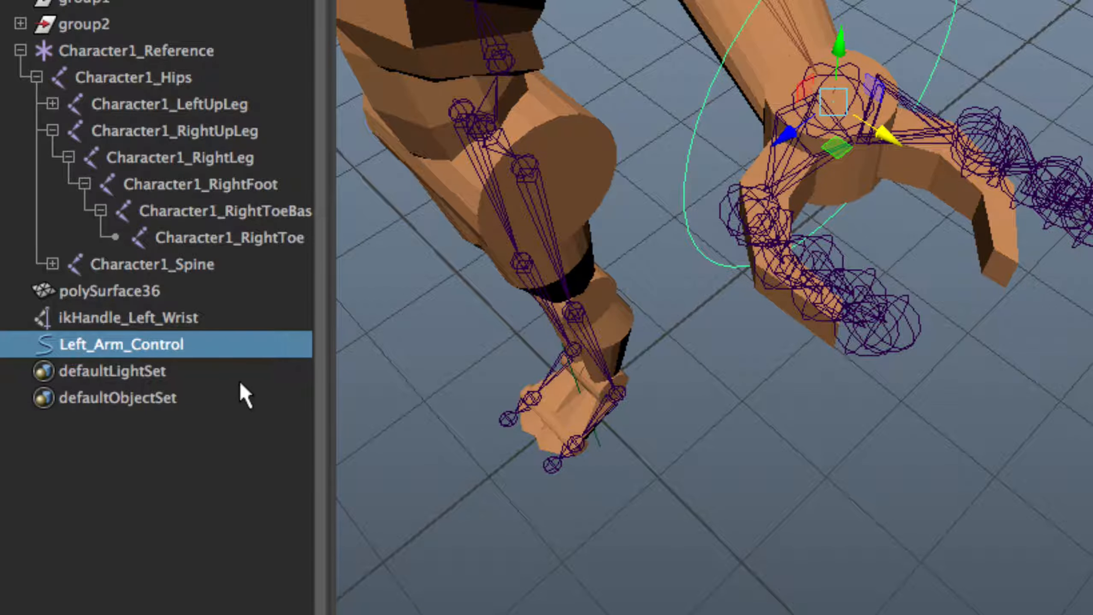
pyautogui.moveTo(143, 387)
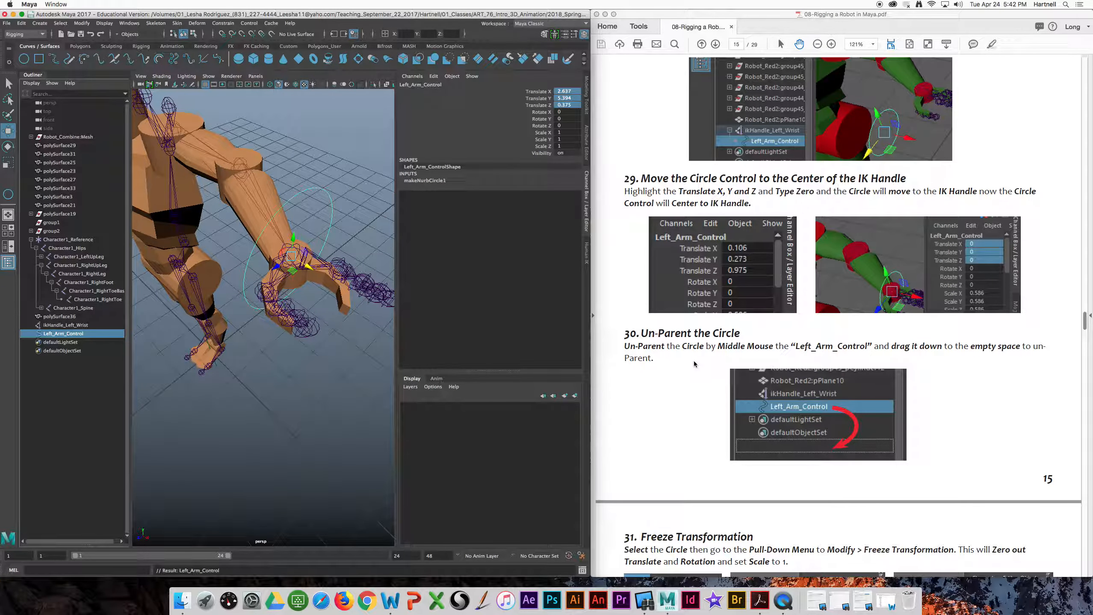
pyautogui.scroll(-3)
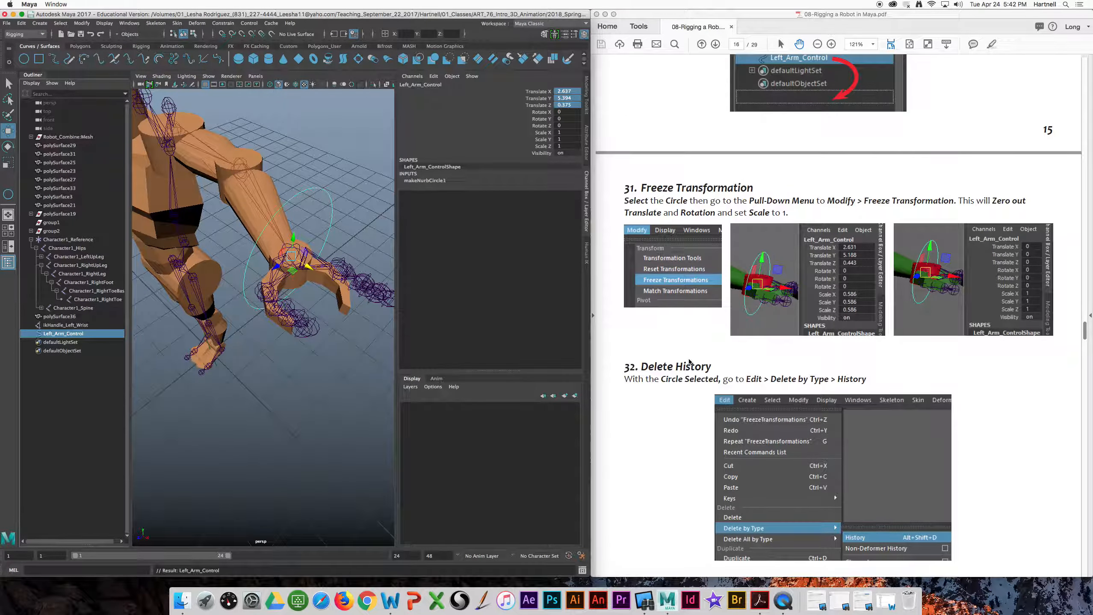
pyautogui.scroll(-3)
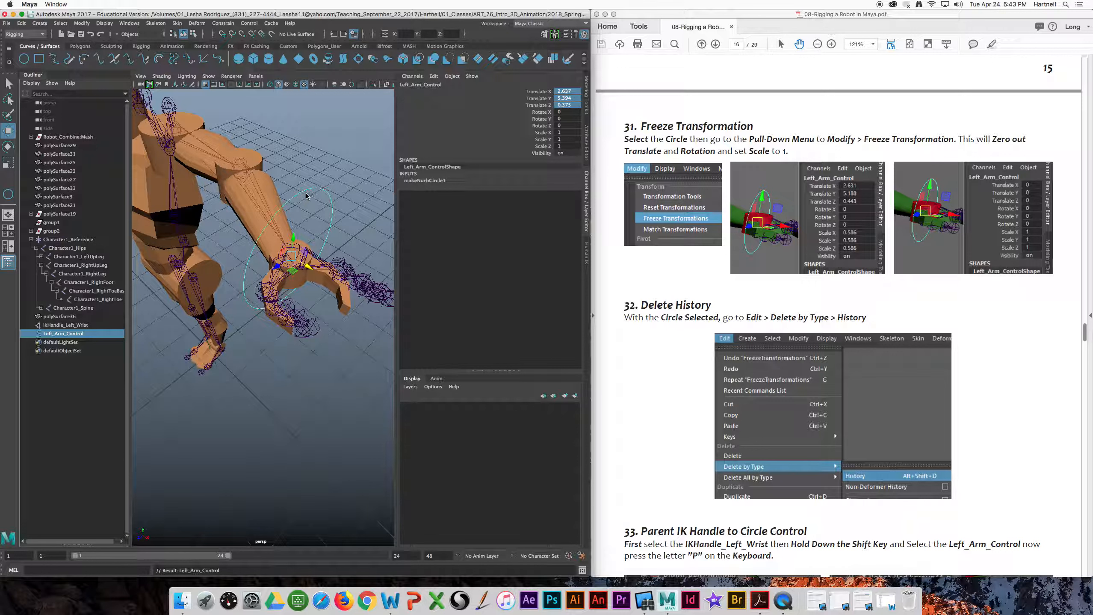
pyautogui.moveTo(348, 194)
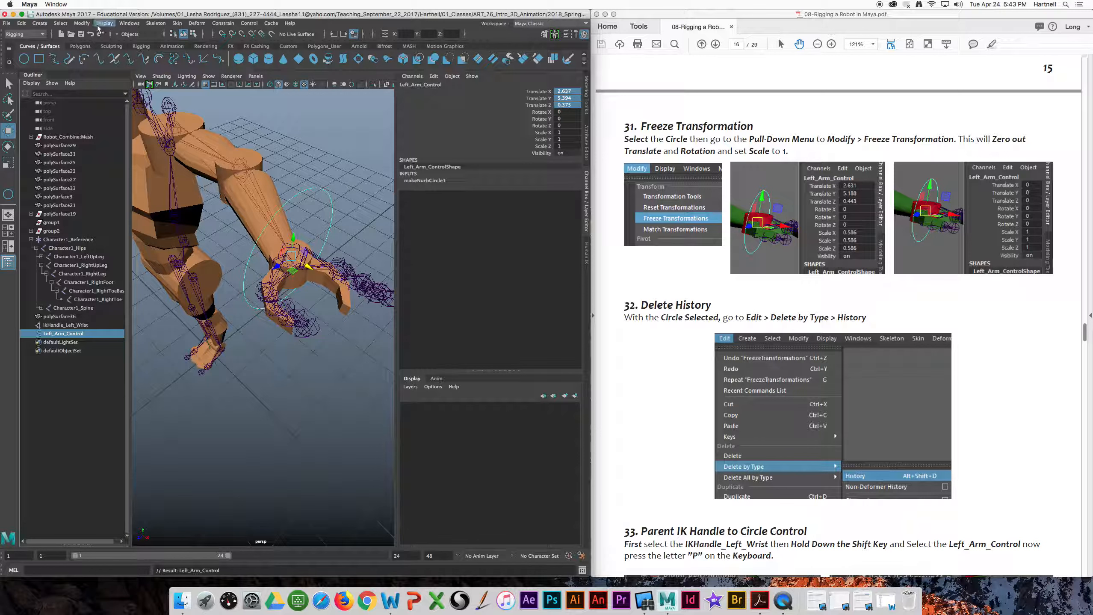
# Step: Apply Modify > Freeze Transformations to Left_Arm_Control, zeroing translate/rotate with scale 1
pyautogui.click(81, 23)
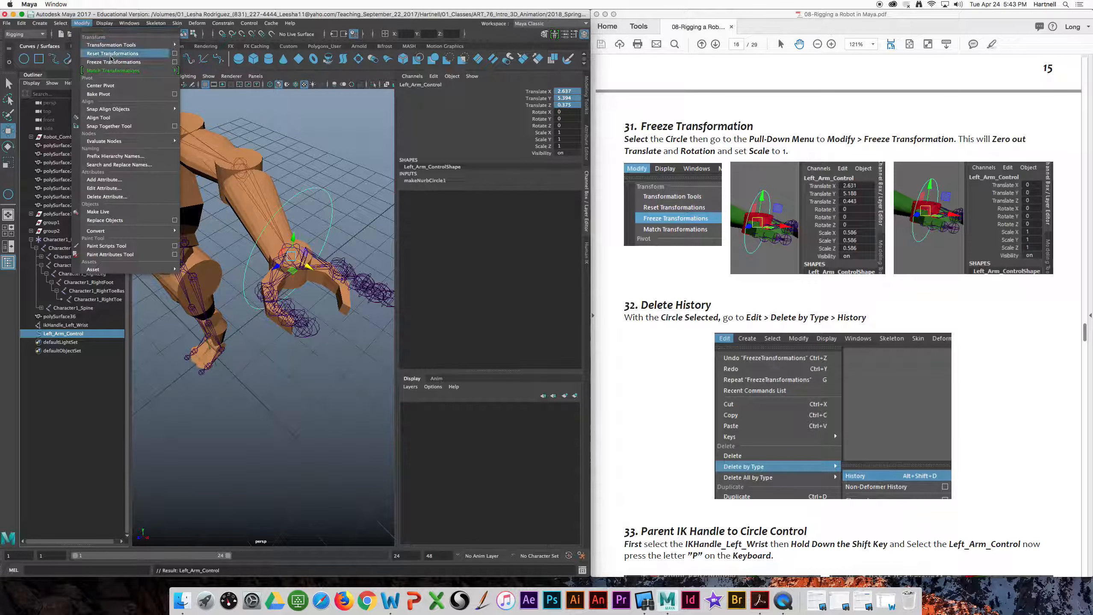
pyautogui.moveTo(112, 62)
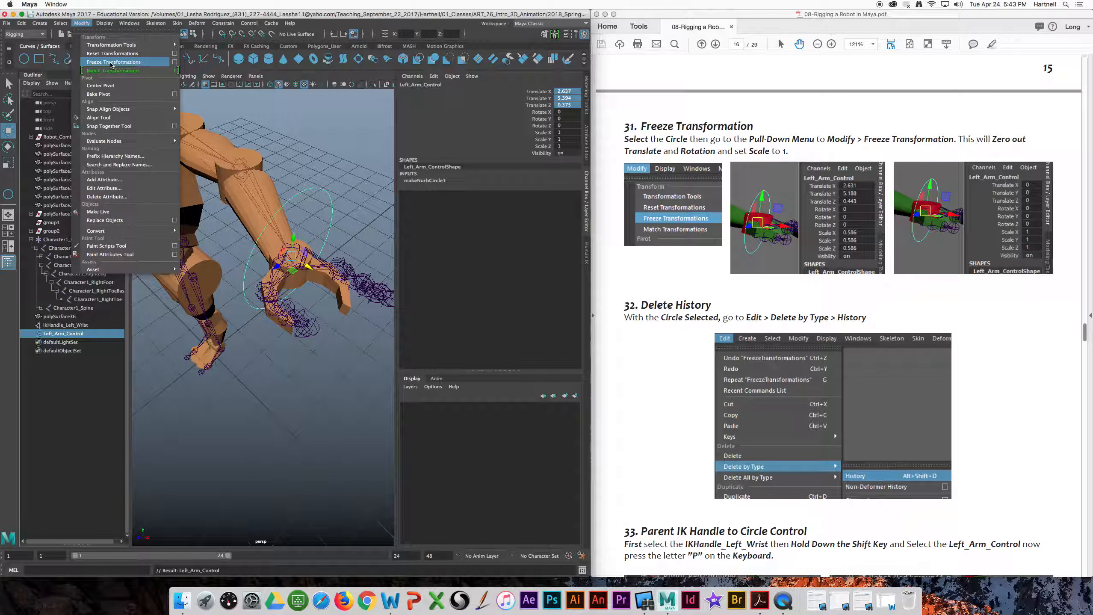
pyautogui.click(115, 62)
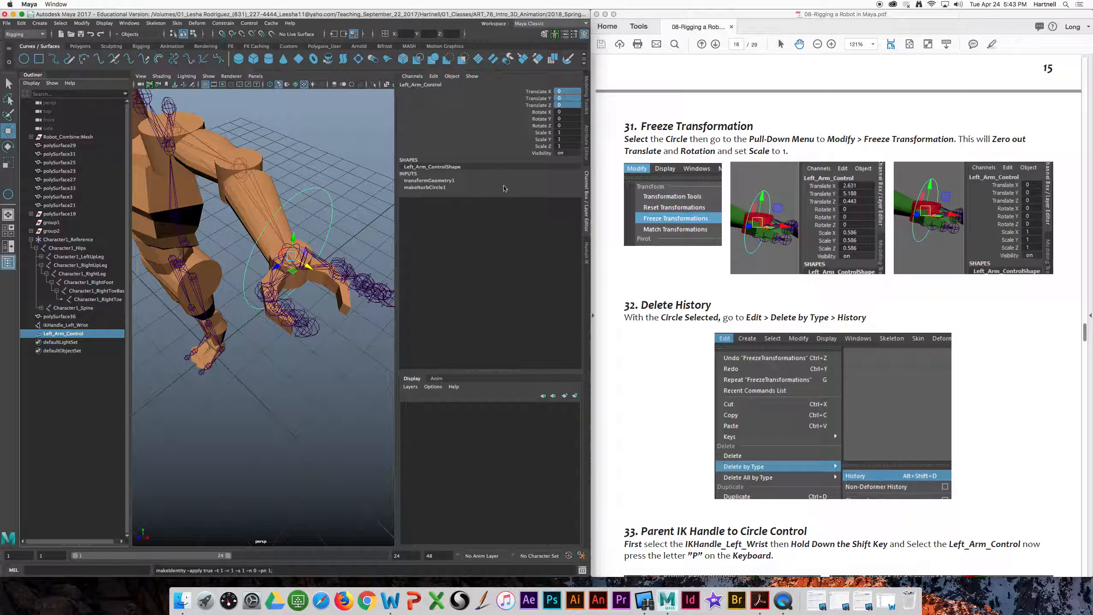
pyautogui.moveTo(703, 255)
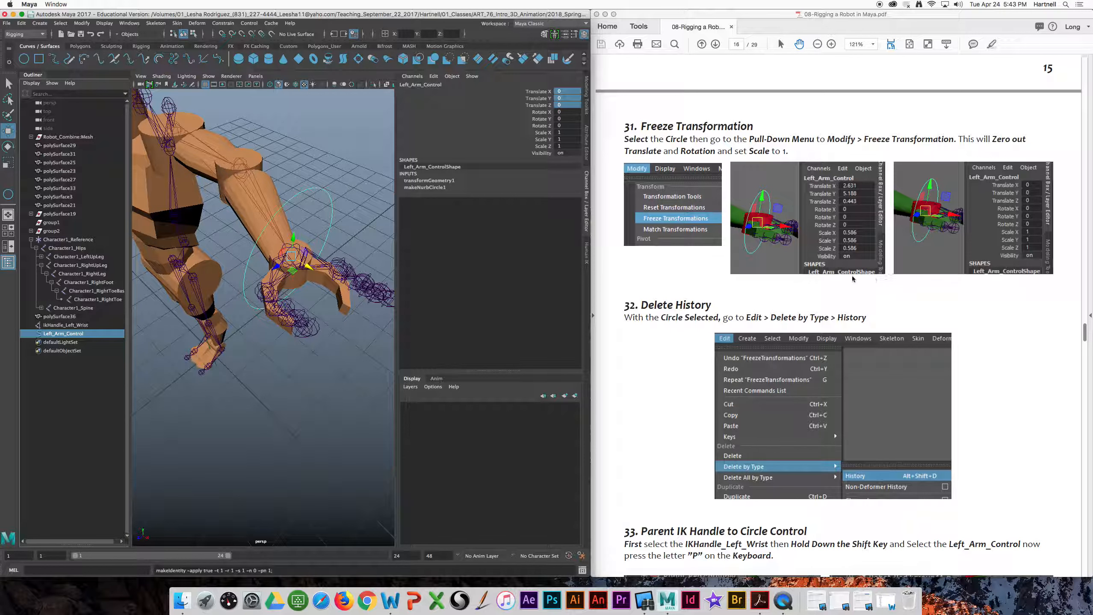
pyautogui.scroll(-3)
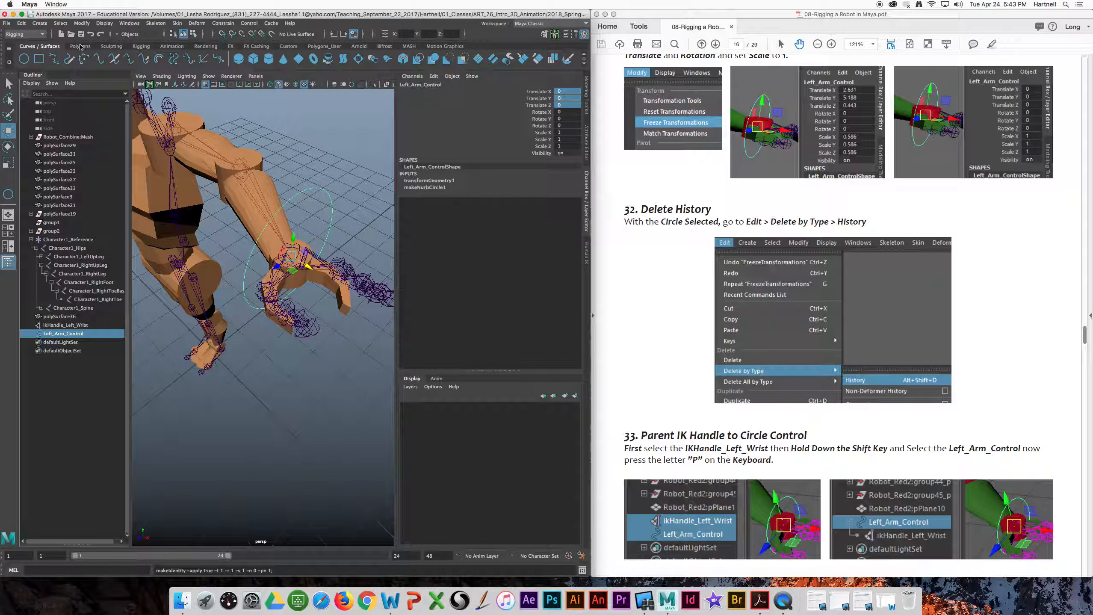
# Step: Go to Edit > Delete by Type to remove Left_Arm_Control's construction history
pyautogui.click(22, 23)
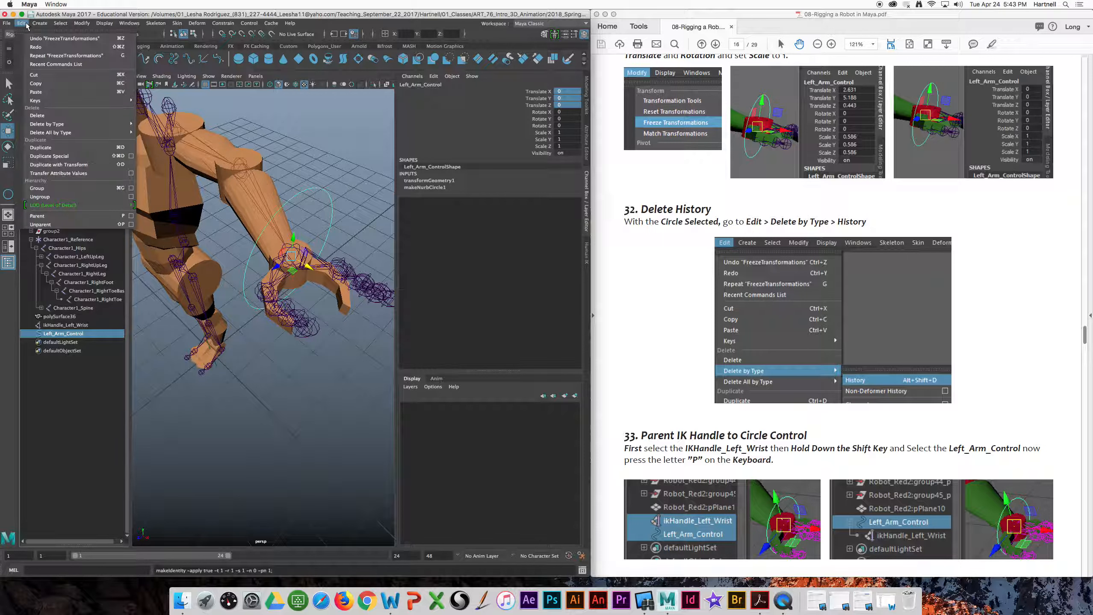
pyautogui.click(48, 132)
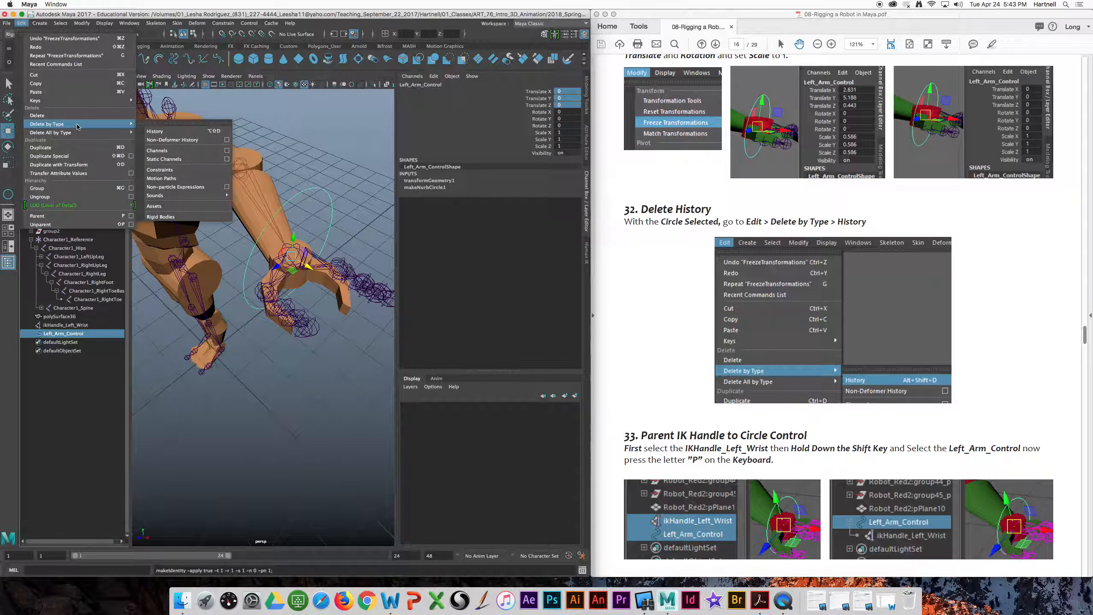
pyautogui.moveTo(154, 131)
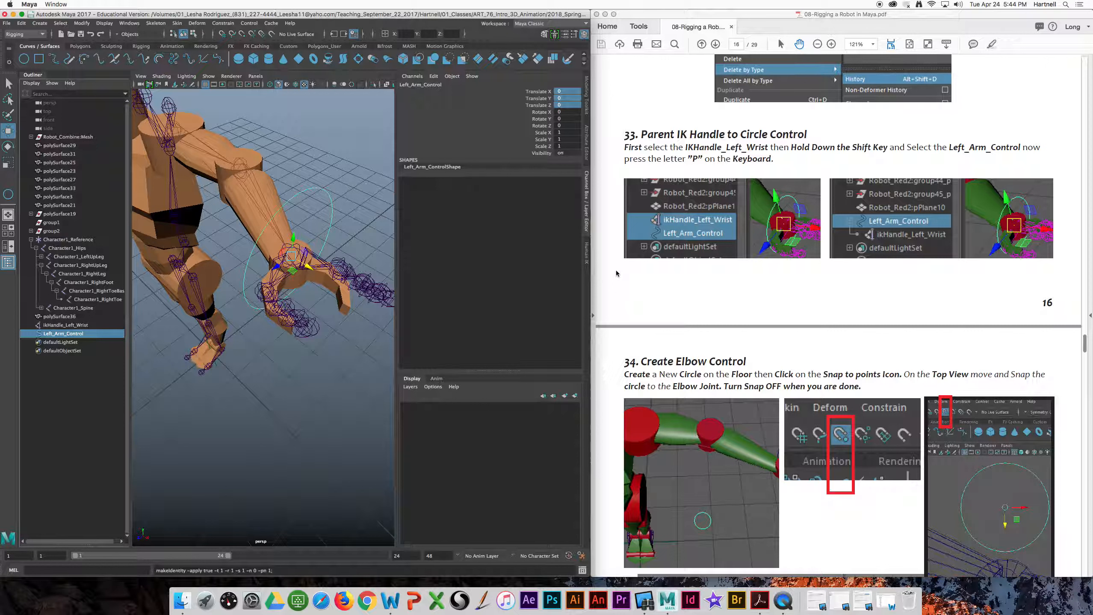
pyautogui.moveTo(560, 257)
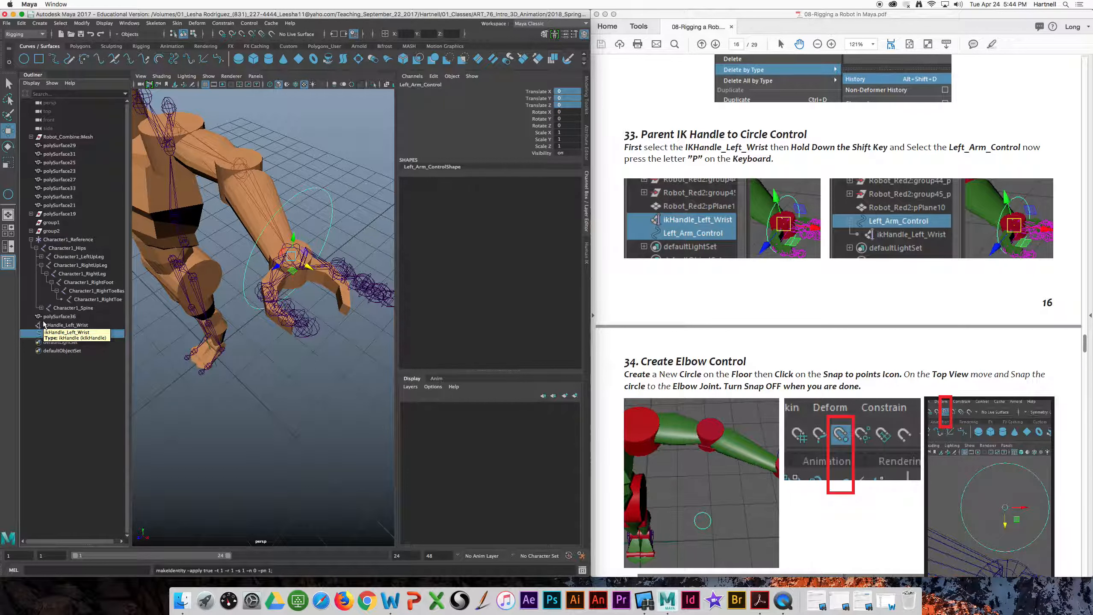
# Step: Select ikHandle_Left_Wrist then Left_Arm_Control in the Outliner and parent the handle under it
pyautogui.click(66, 334)
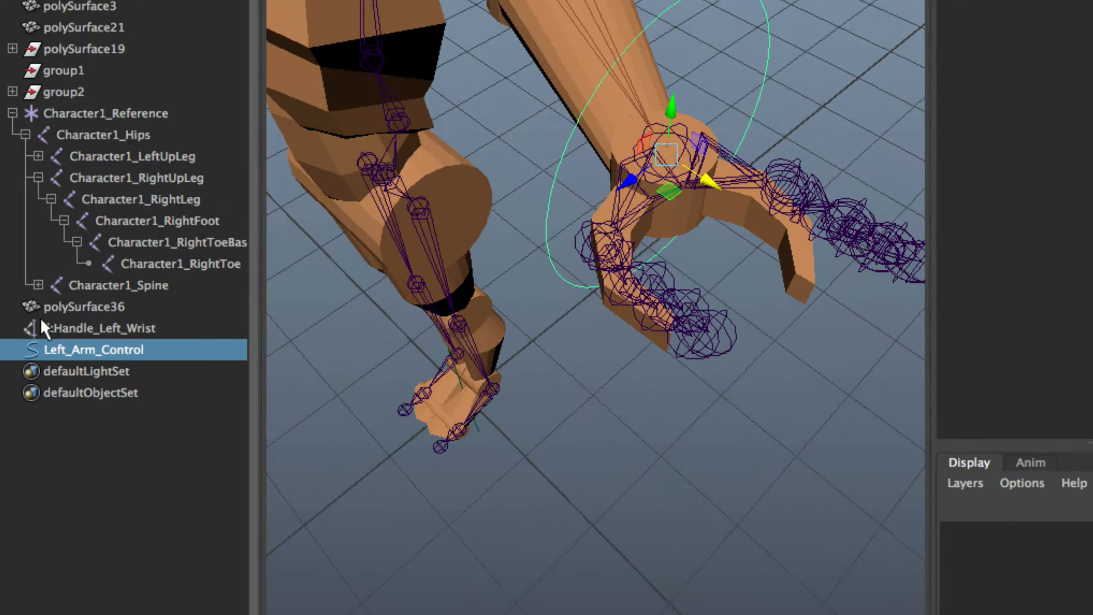
pyautogui.click(101, 327)
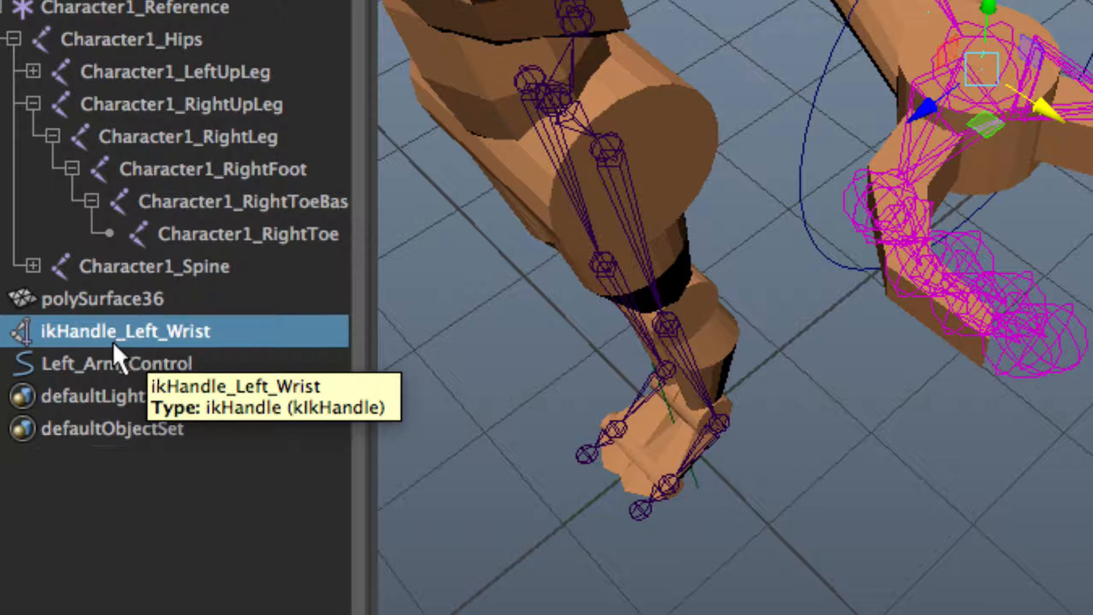
pyautogui.moveTo(105, 373)
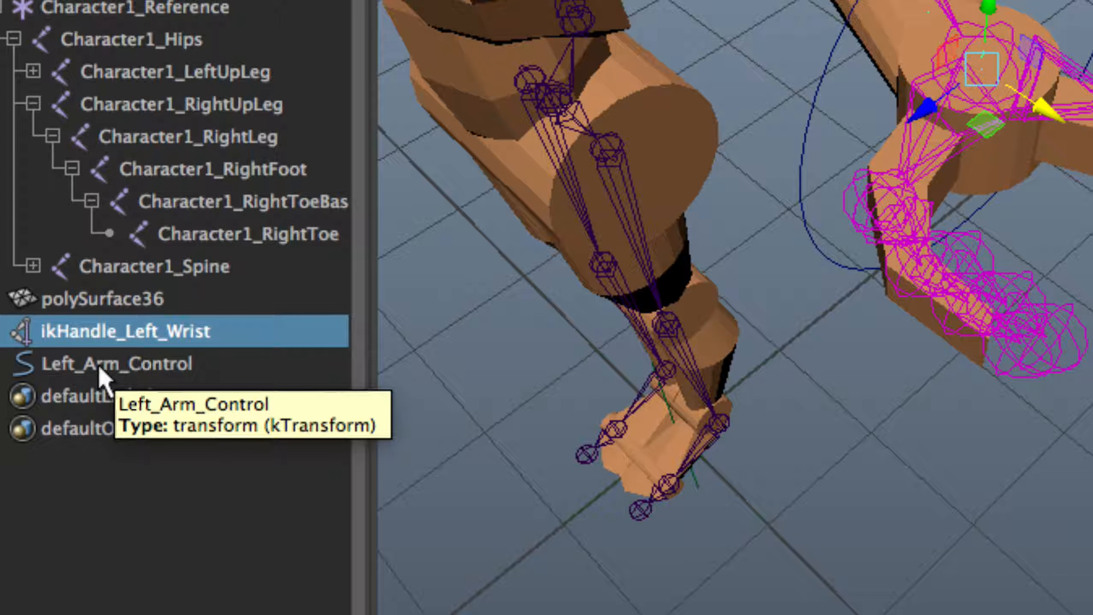
pyautogui.click(117, 364)
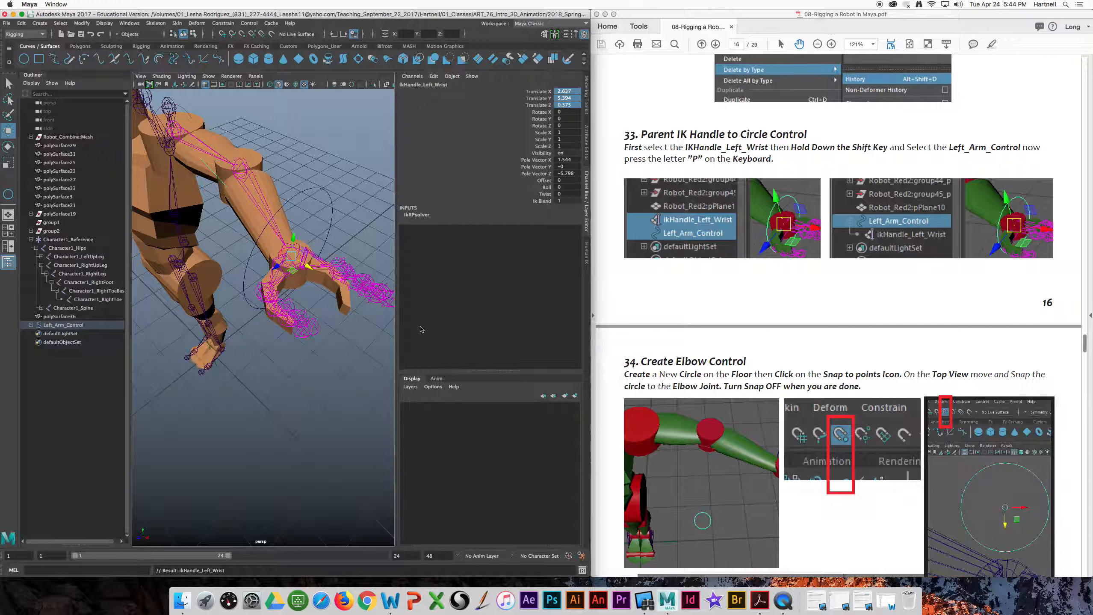
# Step: Set Left_Arm_Control's Translate Y to 0 in the Channel Box
pyautogui.scroll(-3)
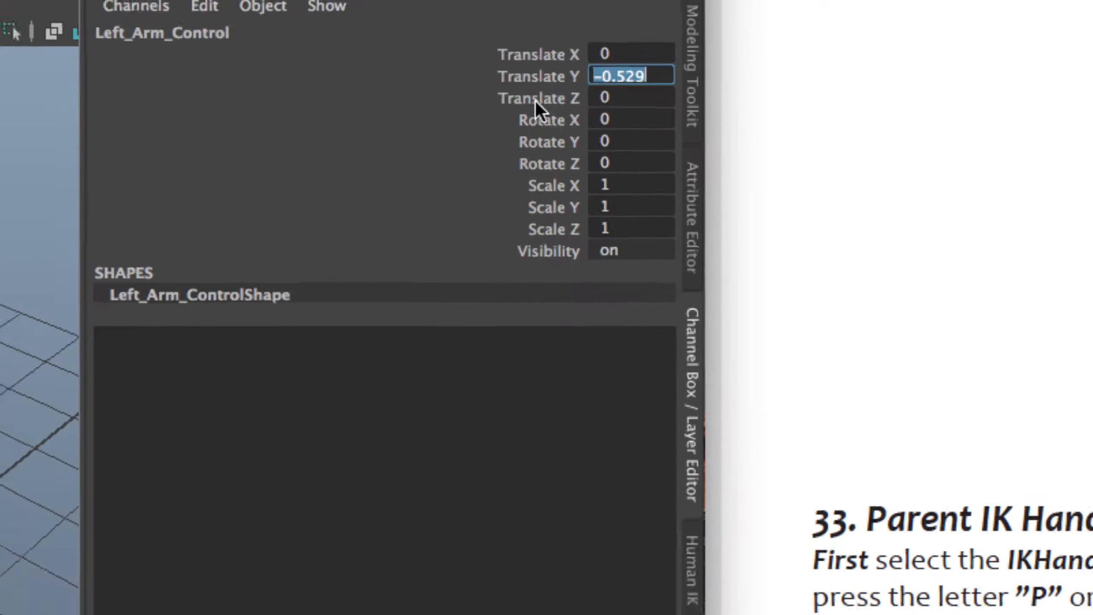
pyautogui.click(630, 52)
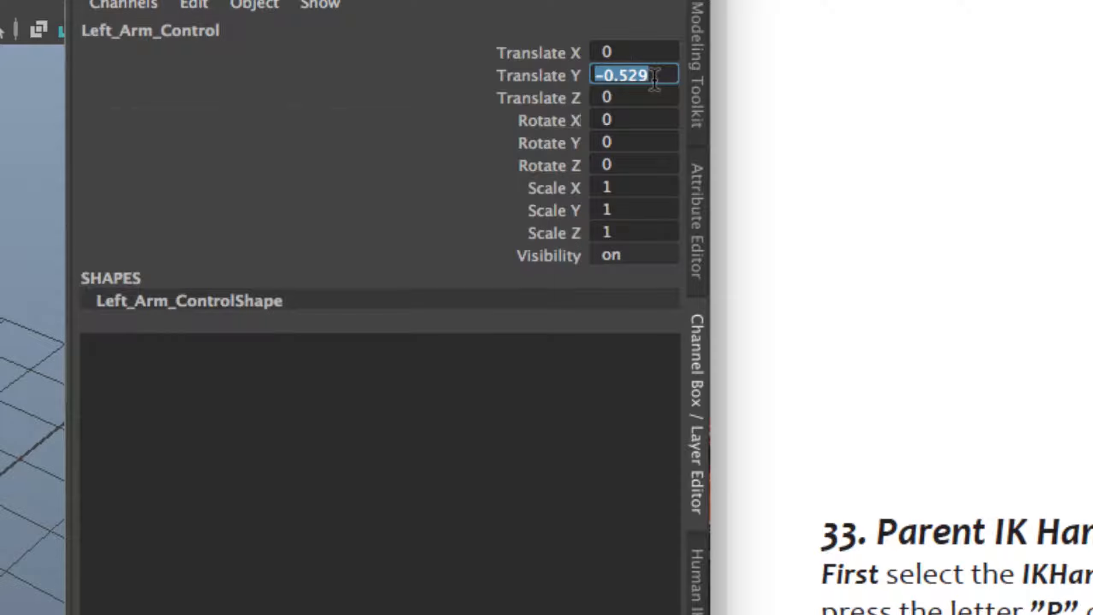
pyautogui.write('0')
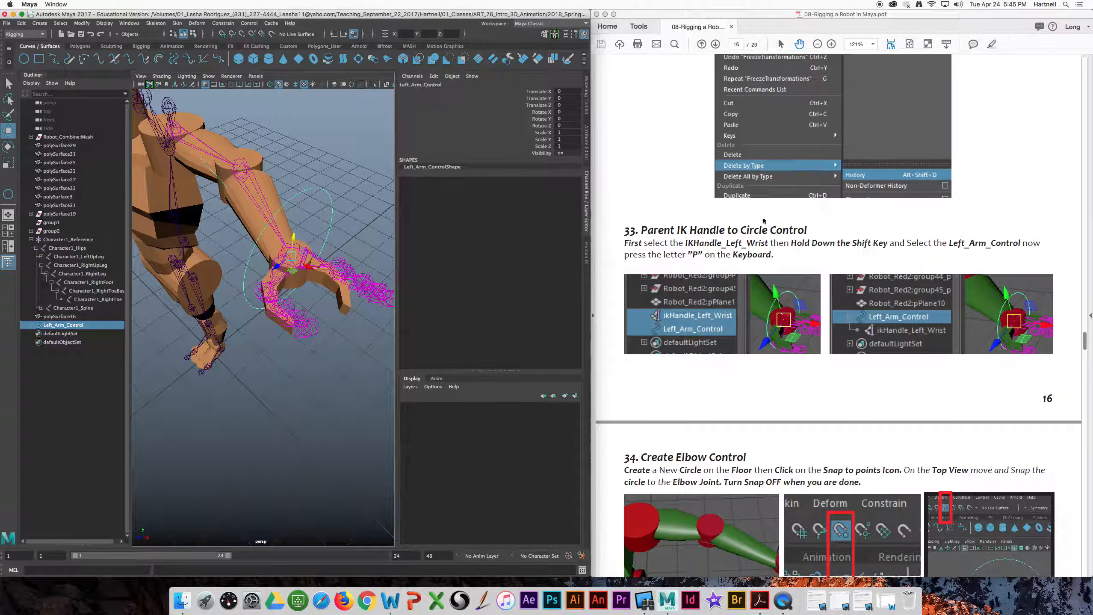
# Step: Create a NURBS circle, nurbsCircle1, on the grid near the robot for the elbow control
pyautogui.scroll(-3)
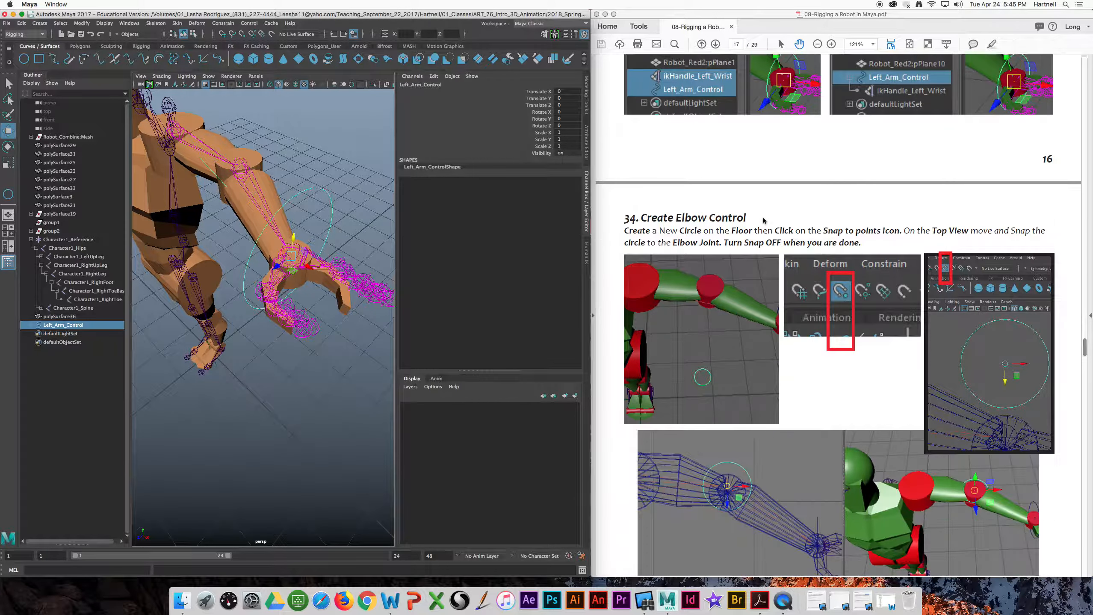
pyautogui.scroll(-3)
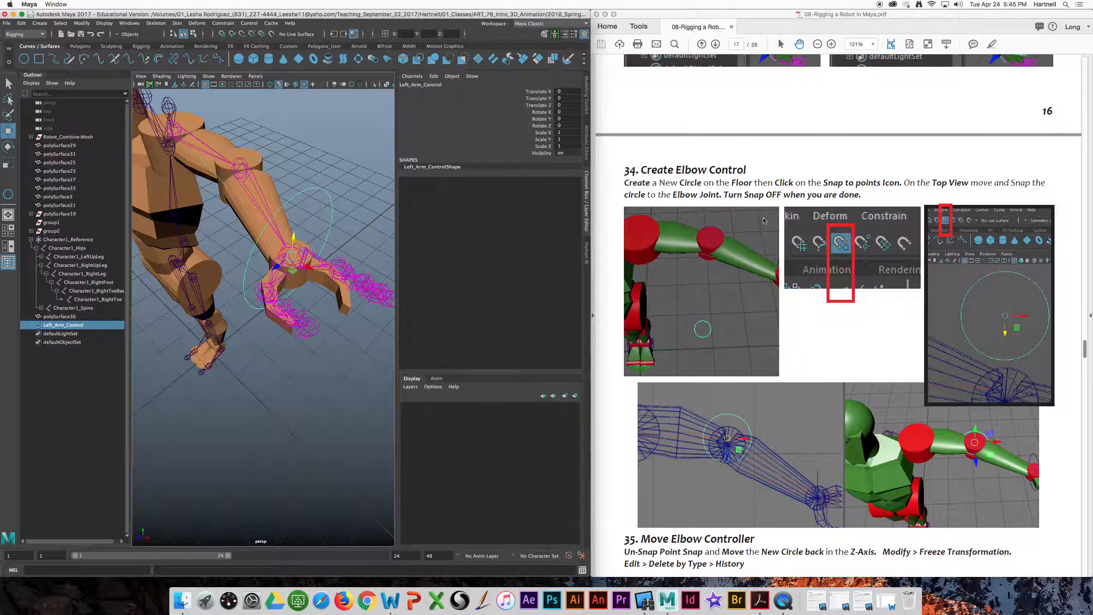
pyautogui.scroll(-3)
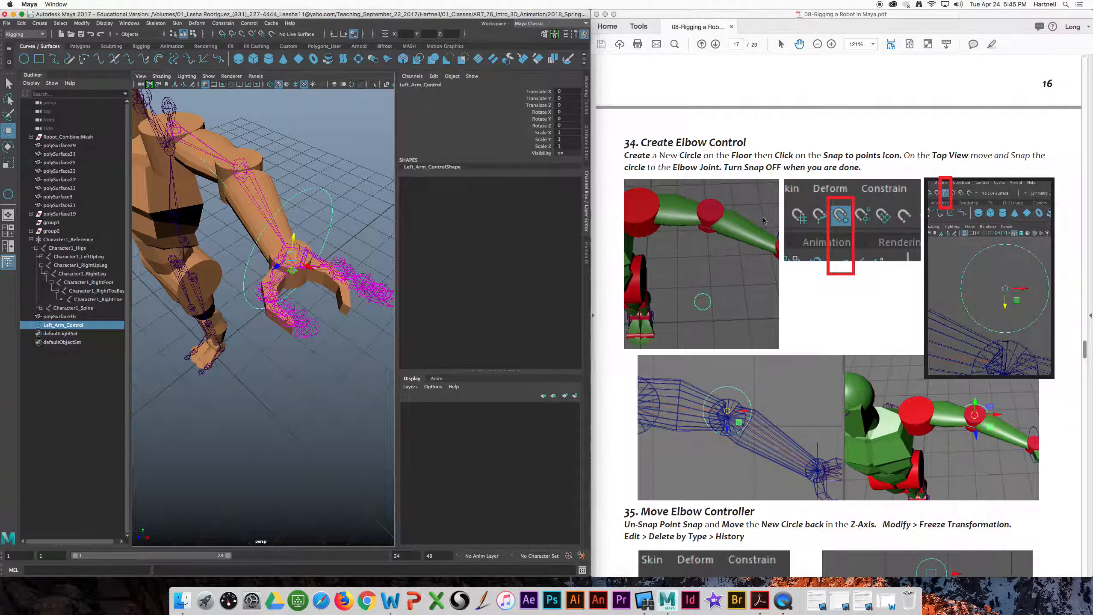
pyautogui.scroll(-3)
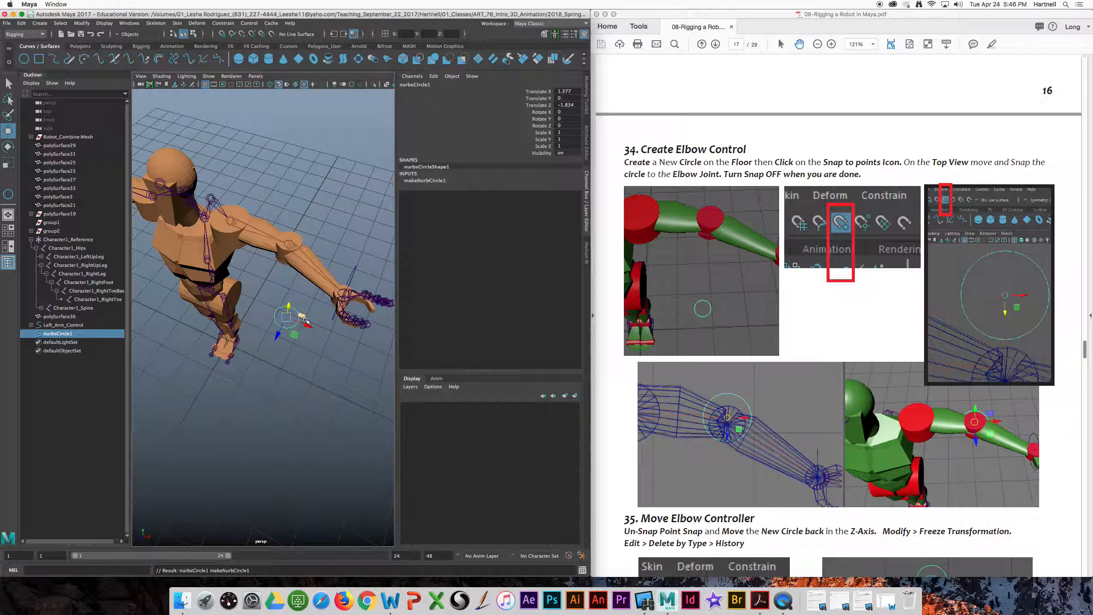
pyautogui.moveTo(301, 294)
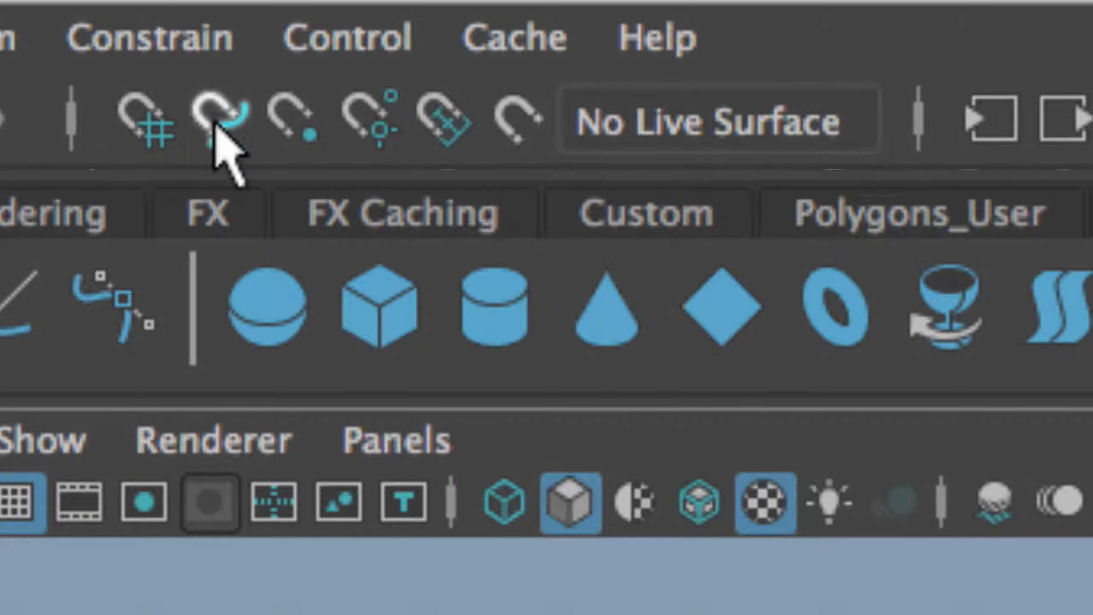
pyautogui.moveTo(369, 126)
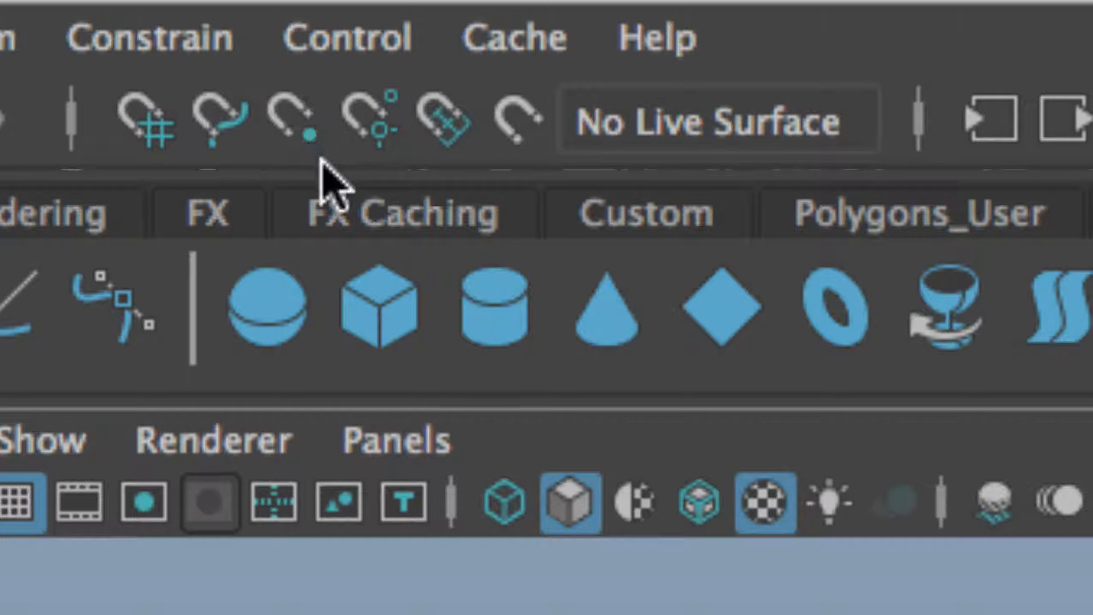
# Step: Enable Snap to Points and drag nurbsCircle1 up onto the left elbow joint
pyautogui.click(292, 119)
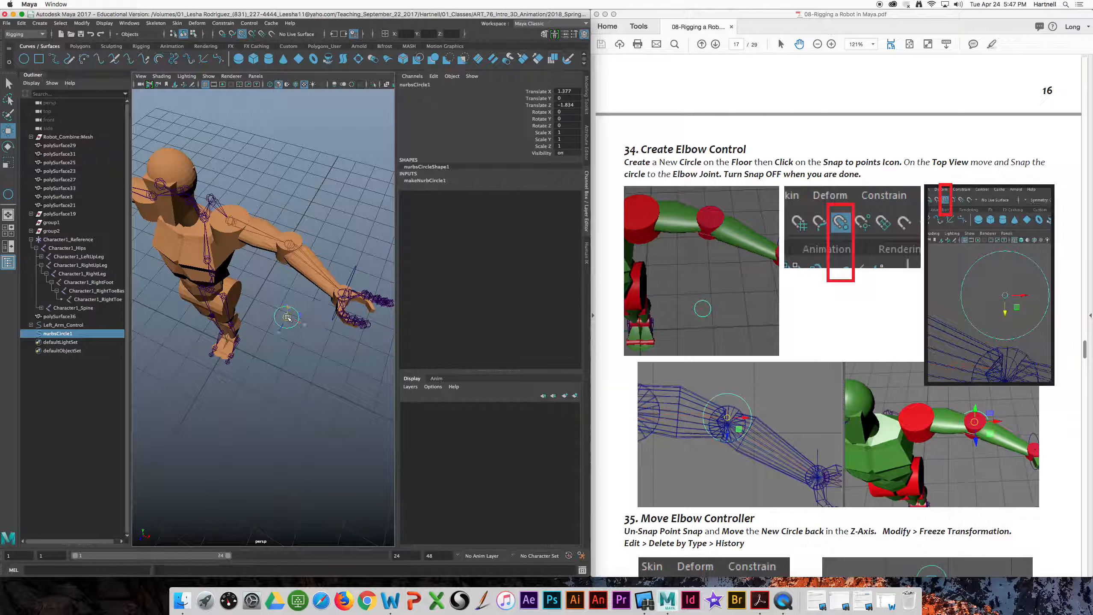
pyautogui.moveTo(288, 317); pyautogui.dragTo(289, 247)
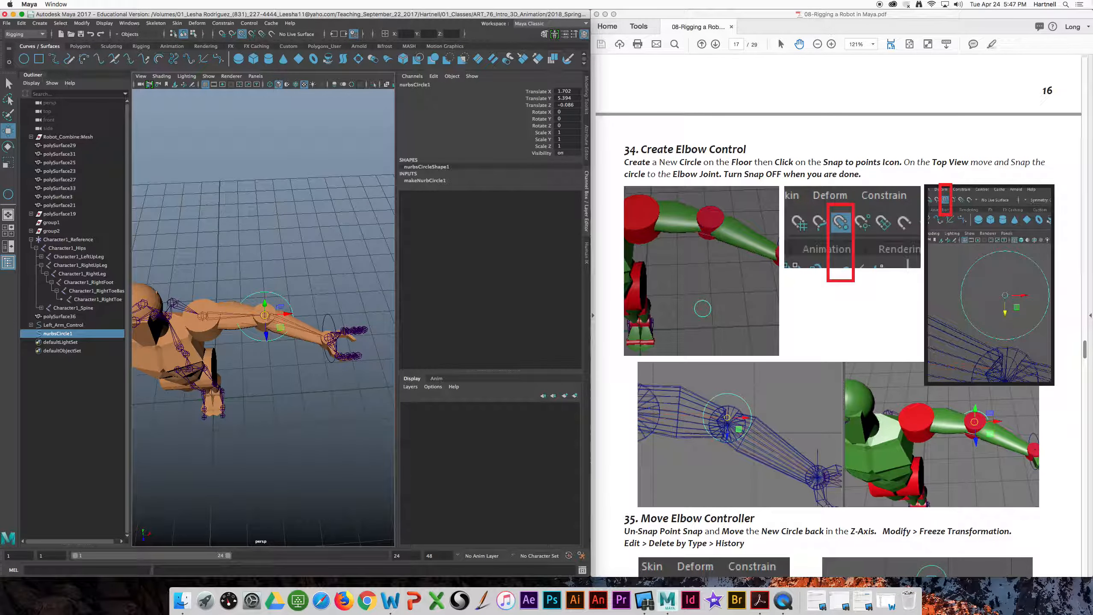
# Step: Switch to the Acrobat tutorial PDF and scroll to steps 35-36 on the elbow controller
pyautogui.click(1077, 4)
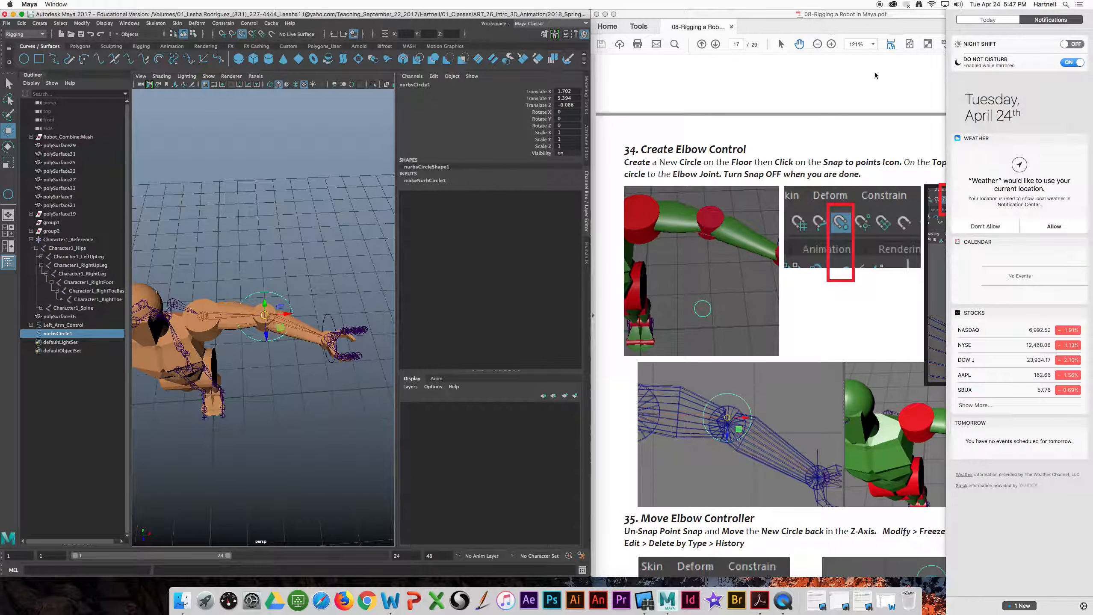
pyautogui.scroll(-3)
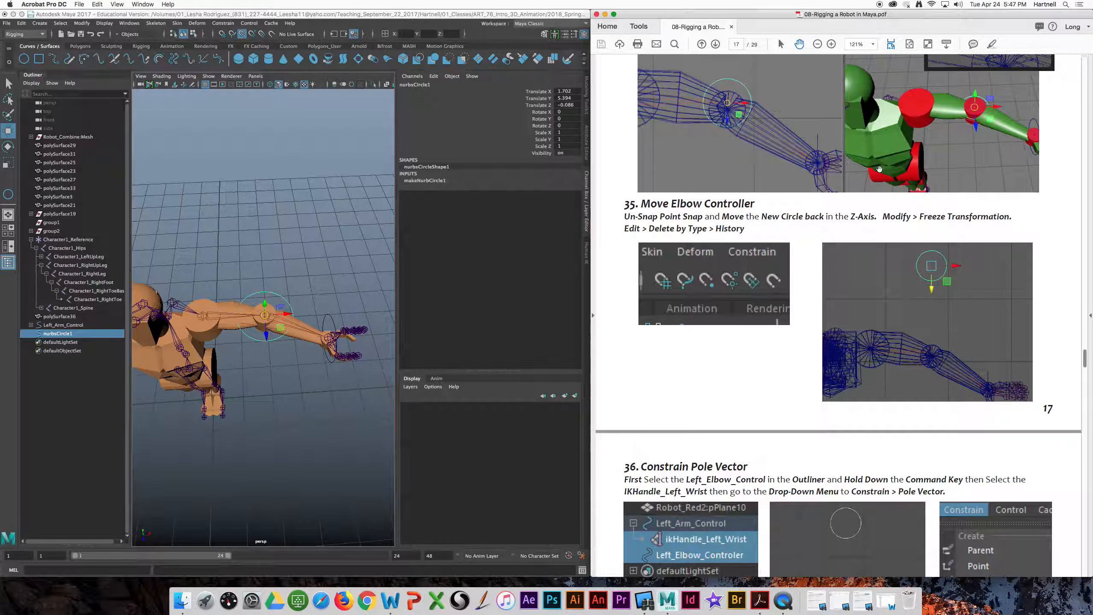
pyautogui.scroll(-3)
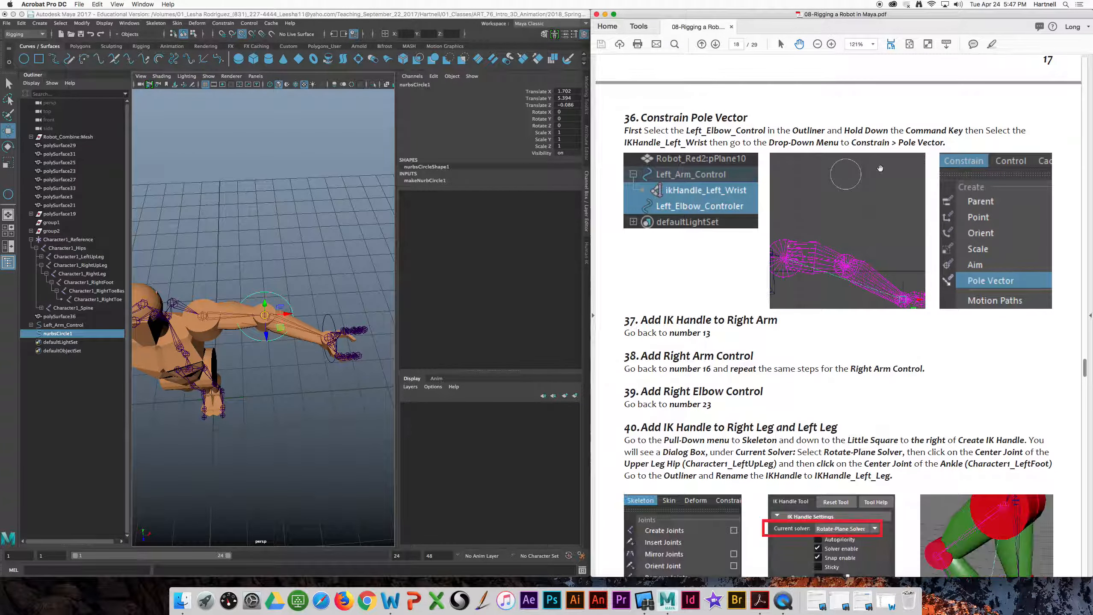
pyautogui.scroll(-3)
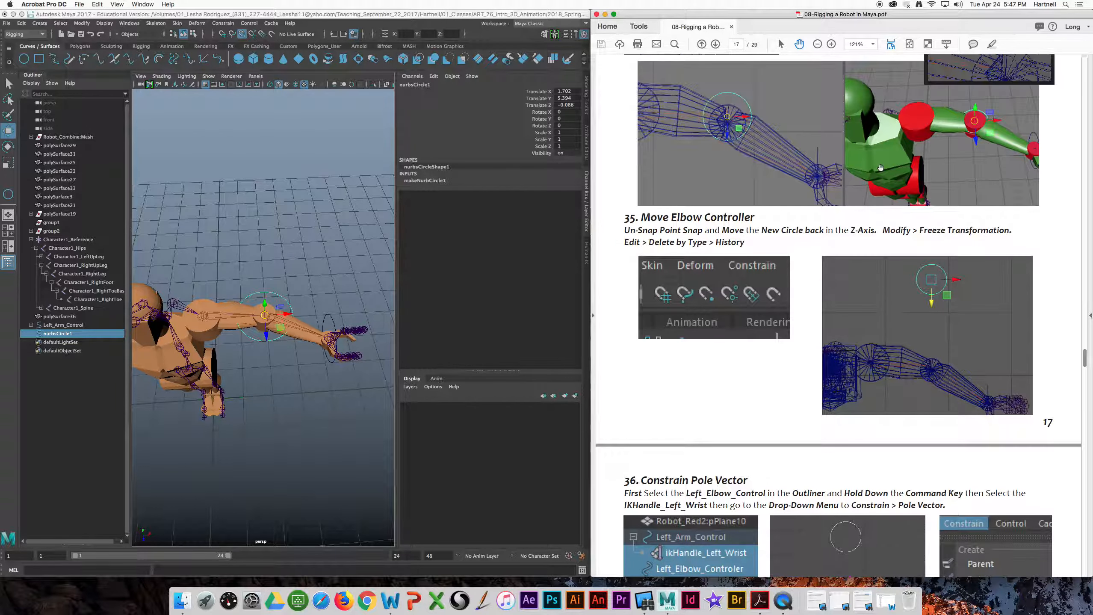